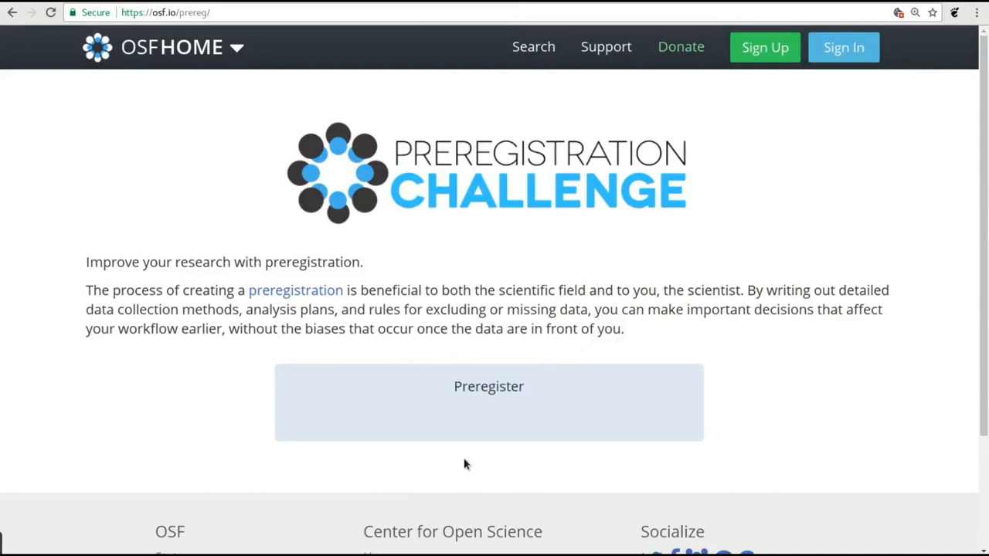
mouse_move(483, 427)
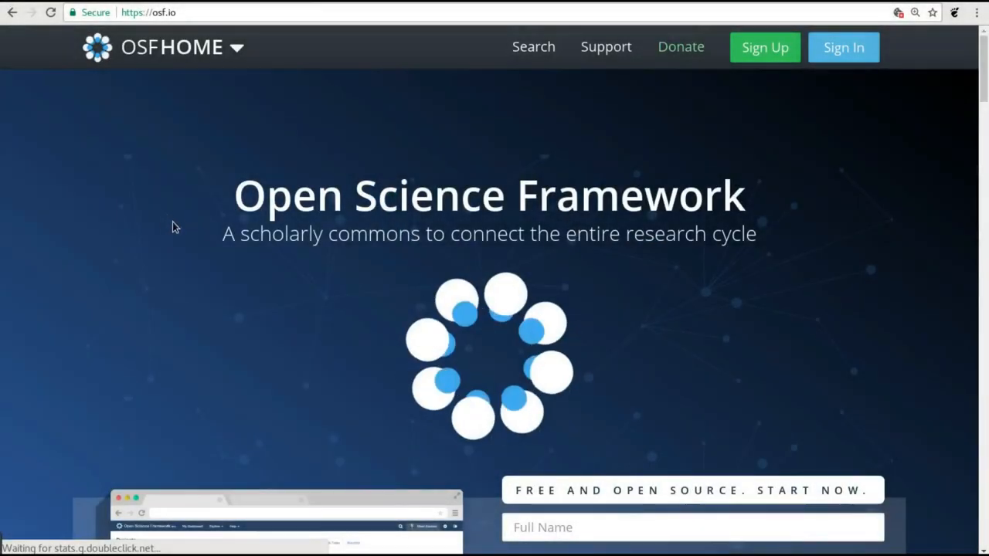
mouse_move(765, 229)
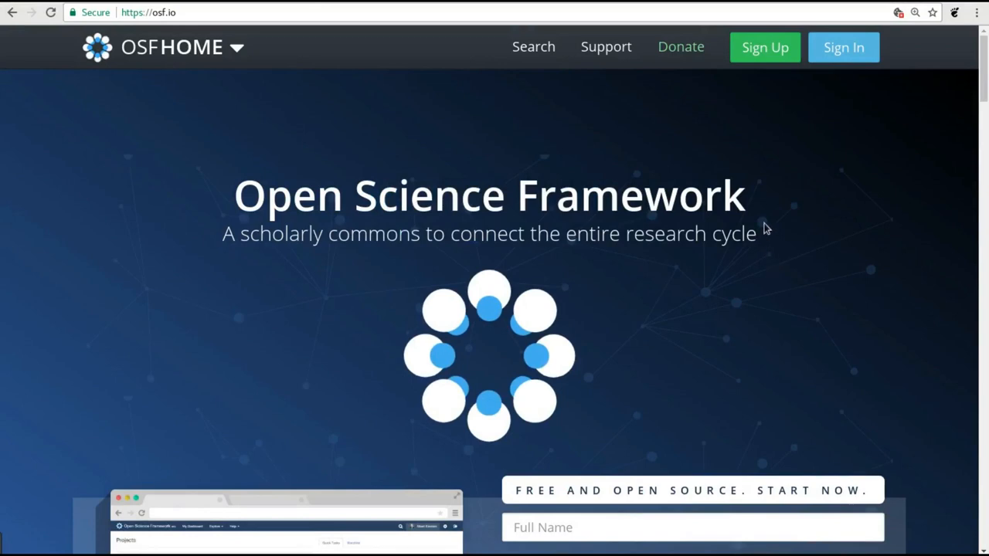
mouse_move(765, 204)
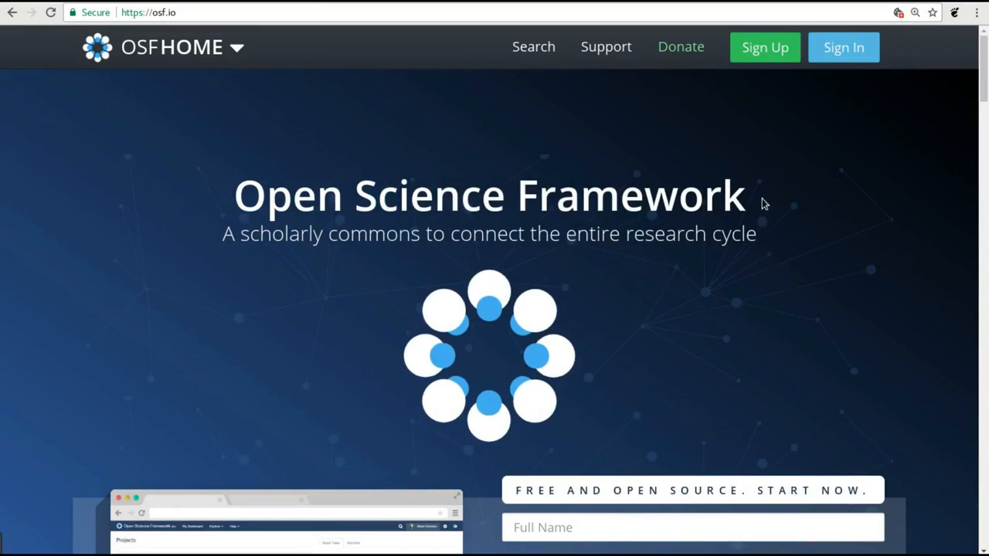
mouse_move(748, 207)
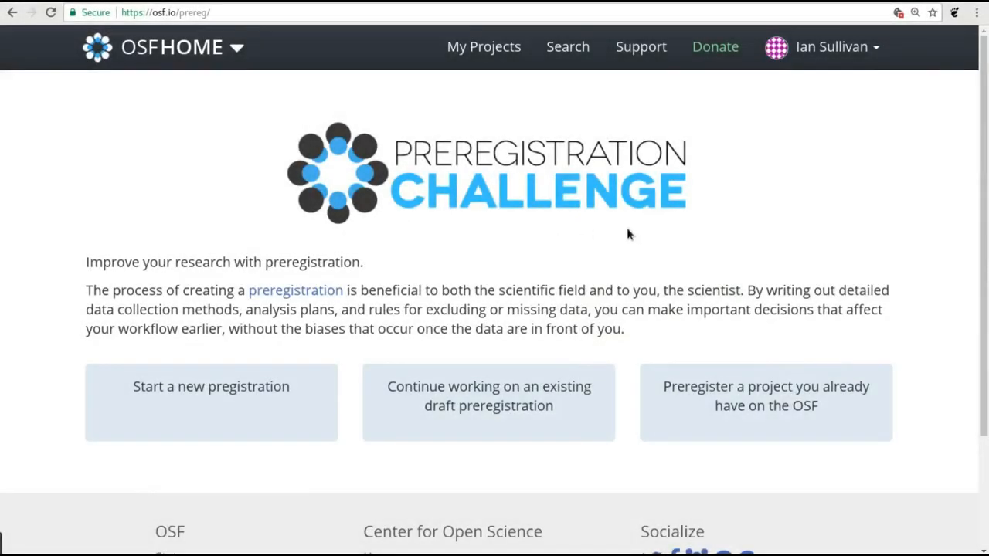
mouse_move(771, 425)
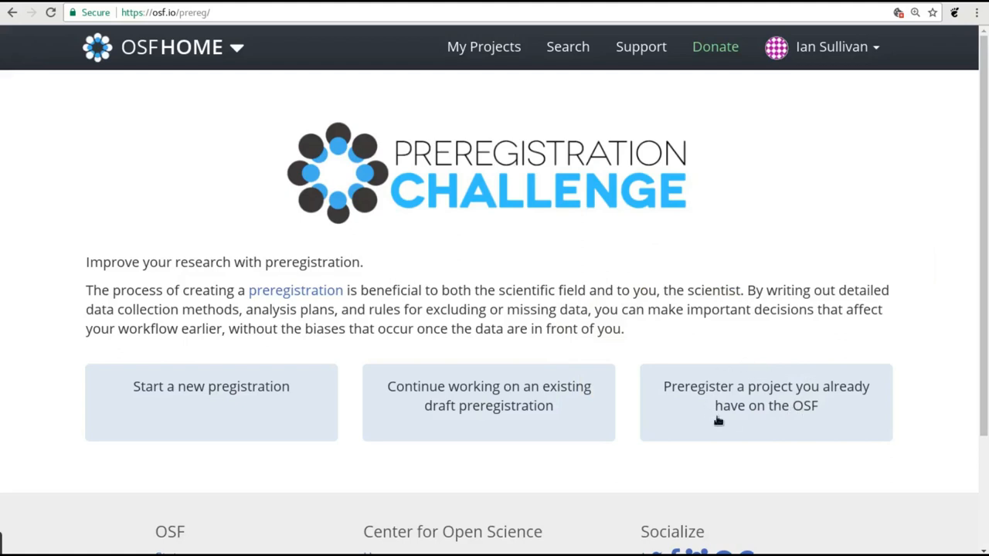
mouse_move(730, 350)
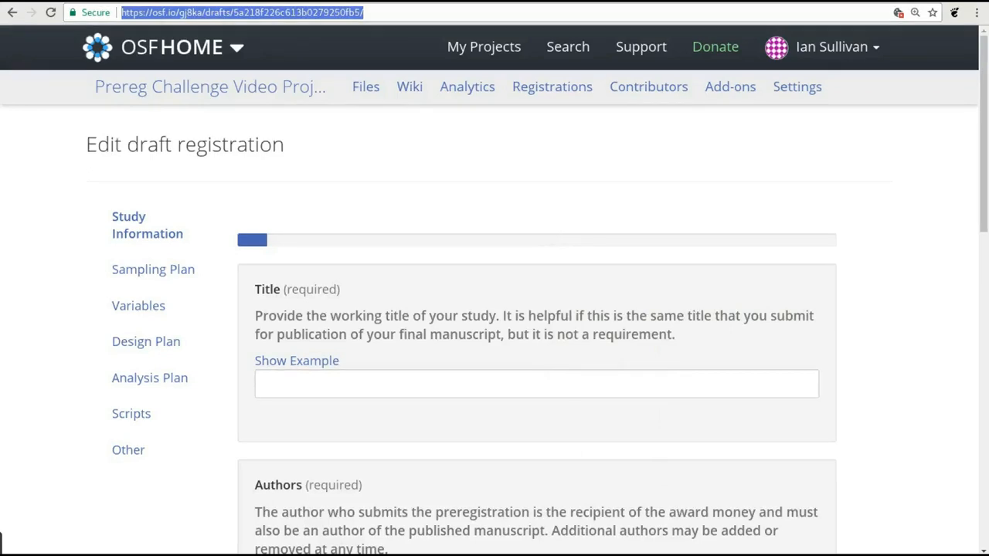
mouse_move(457, 197)
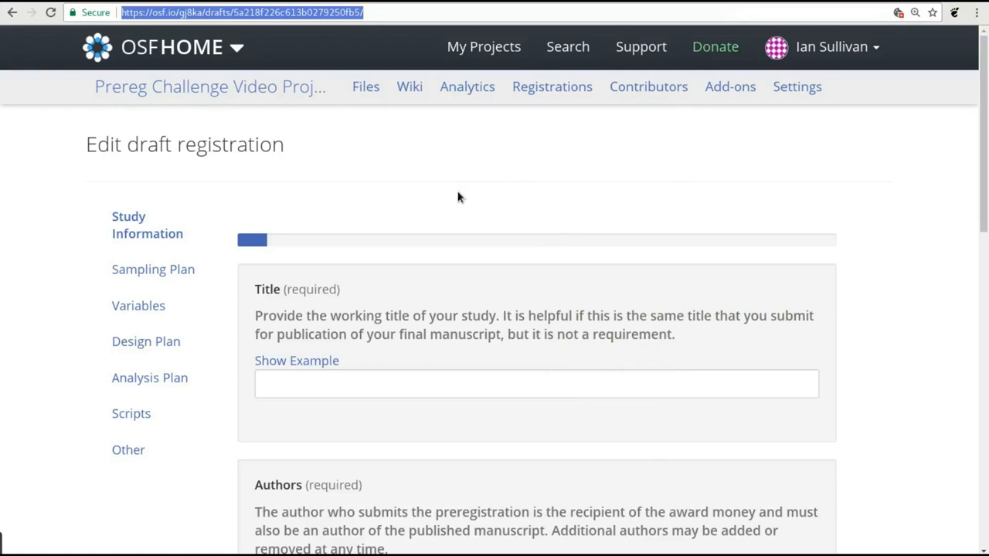
scroll("down", 3)
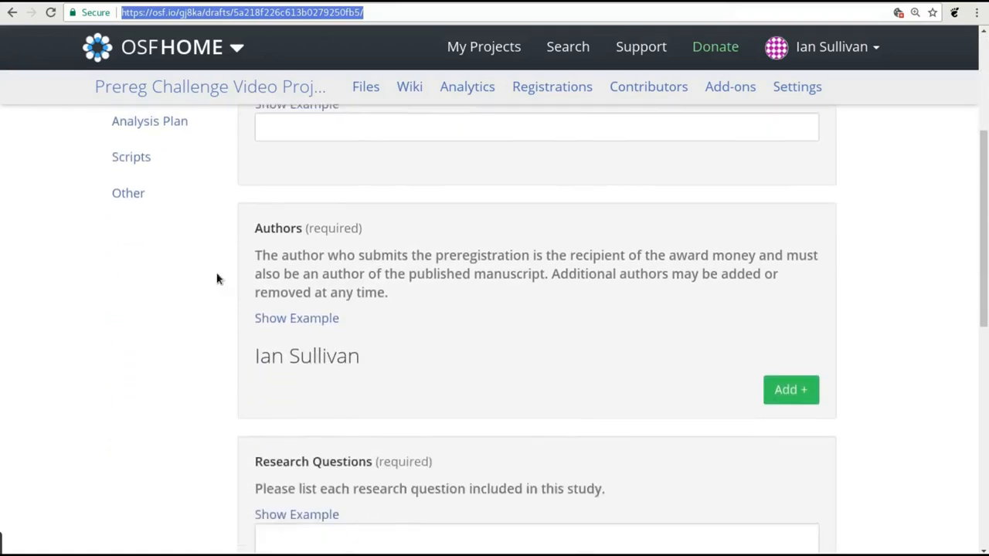
scroll("down", 3)
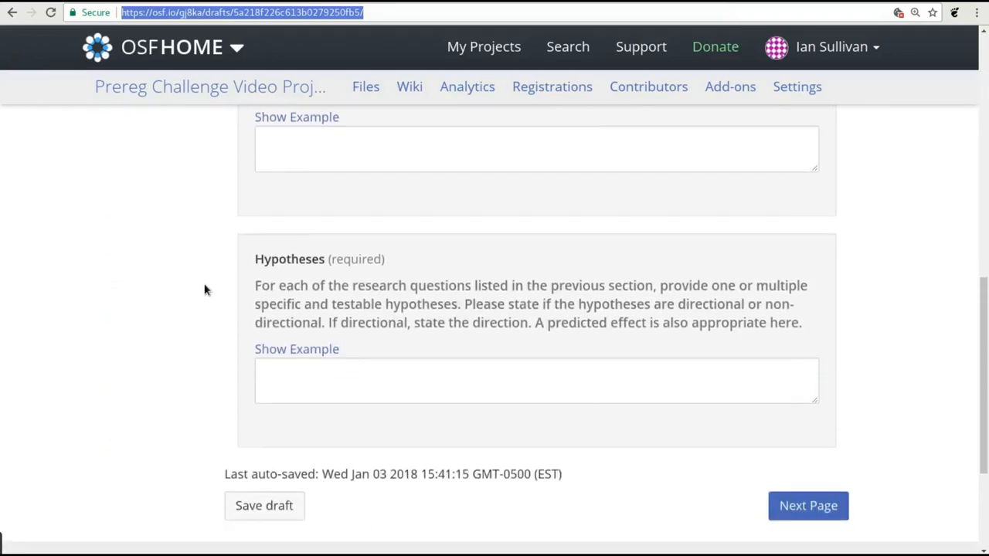
left_click(146, 225)
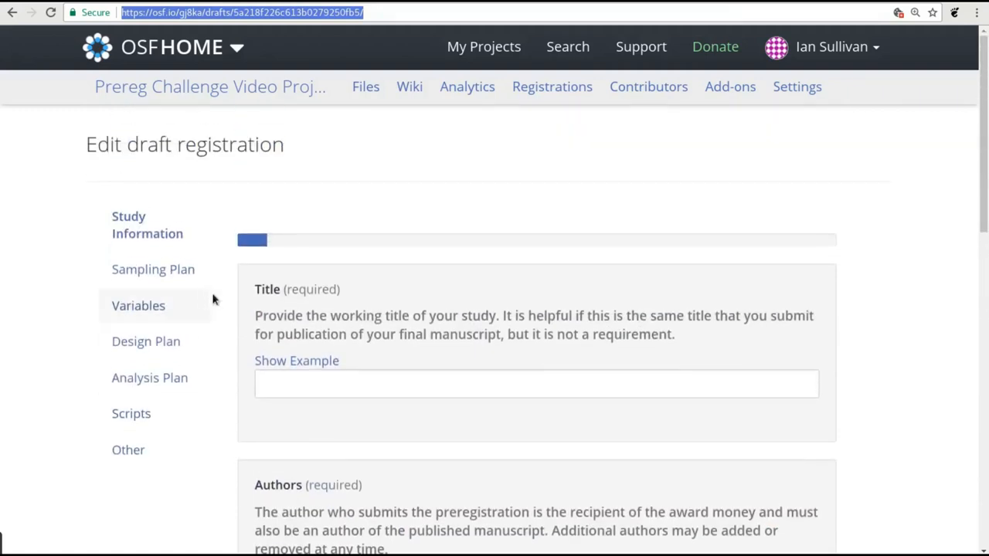
mouse_move(50, 305)
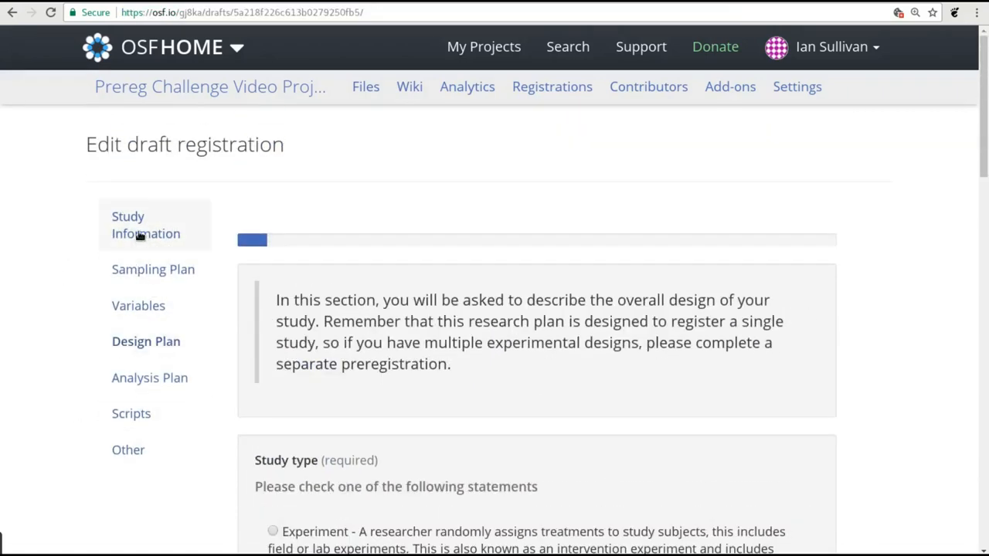
left_click(146, 225)
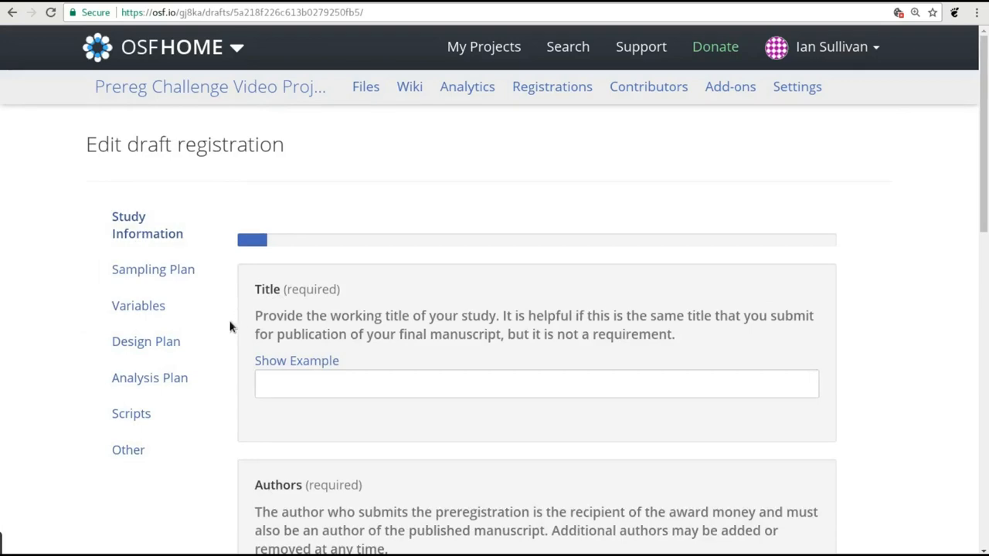
scroll("down", 3)
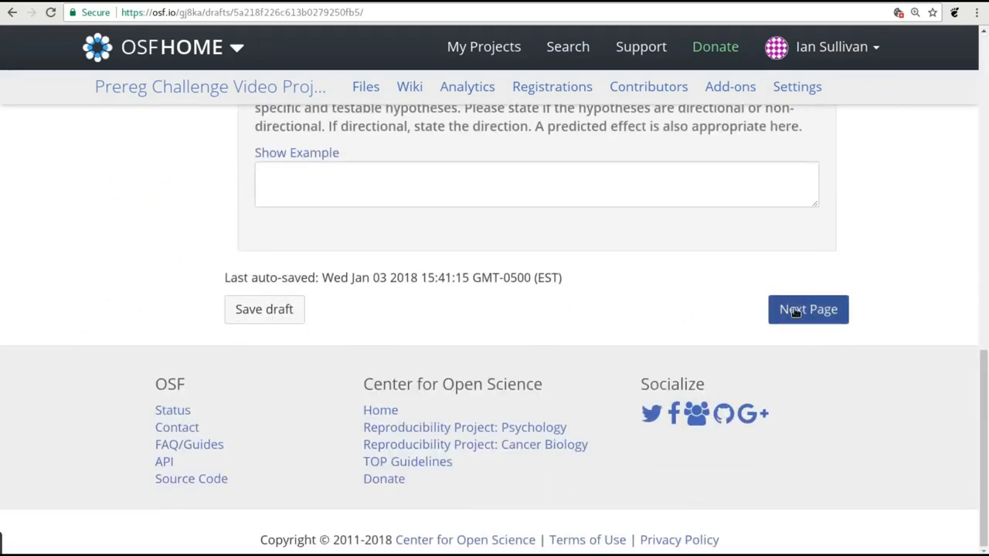
left_click(809, 309)
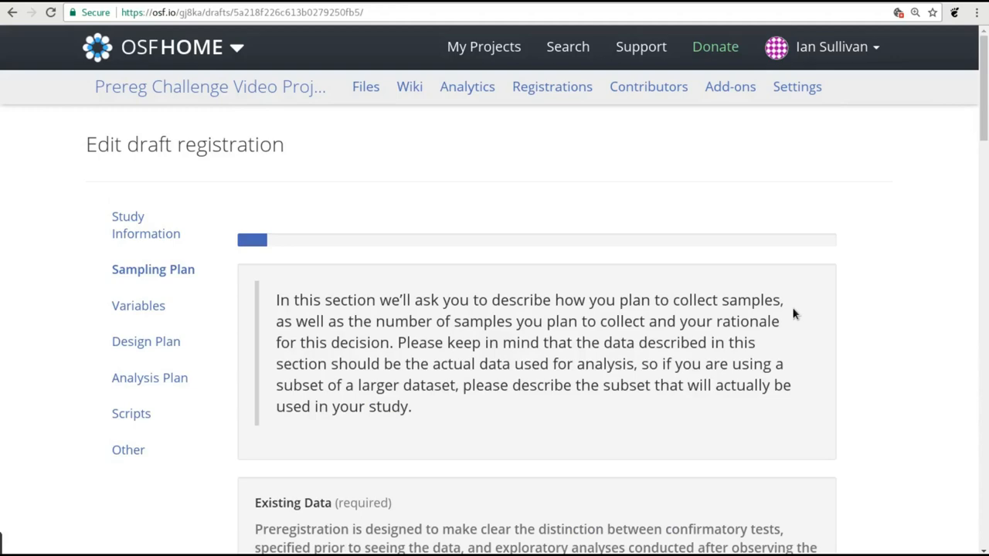
left_click(145, 225)
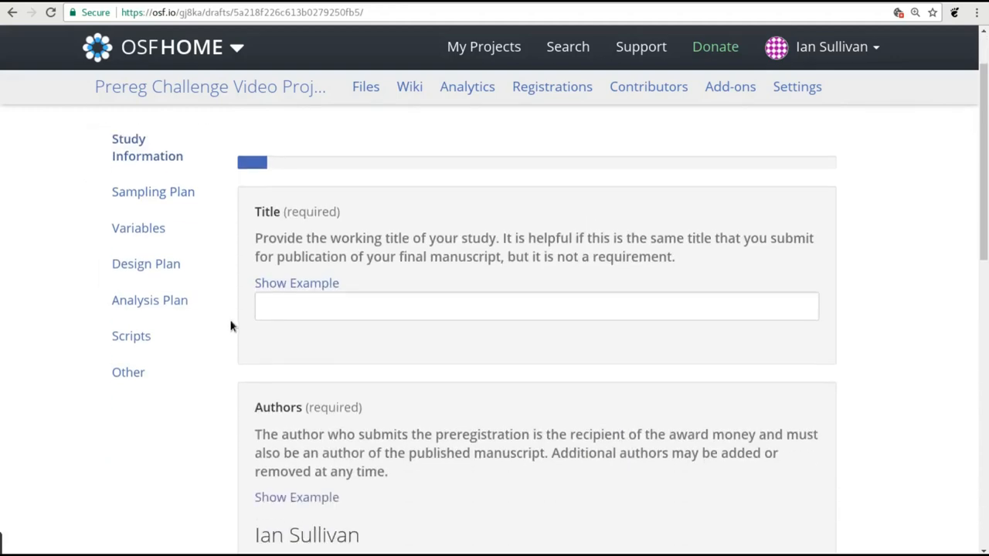
scroll("down", 3)
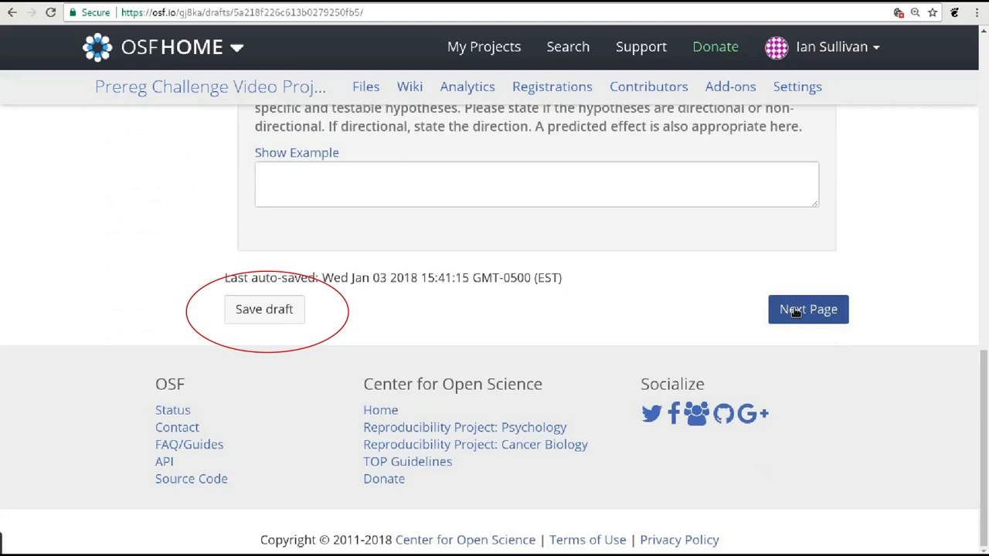
Save the preregistration draft, return to the Preregistration Challenge page, and open the existing-draft option
left_click(808, 309)
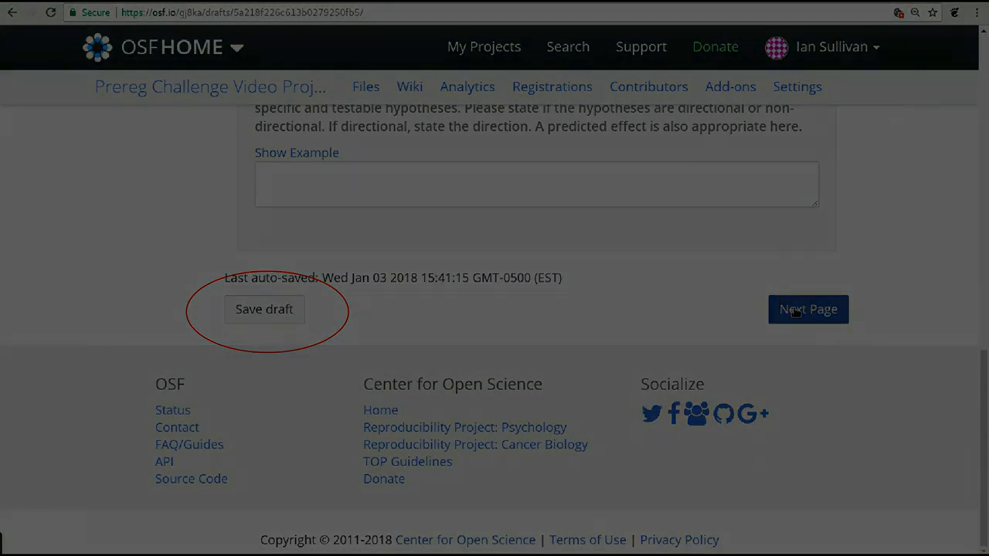
left_click(808, 309)
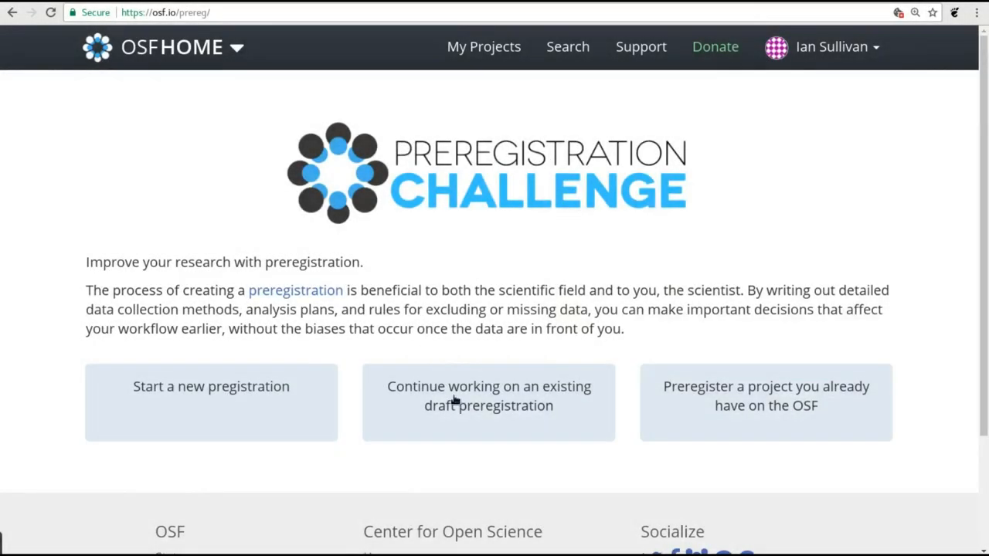
left_click(488, 396)
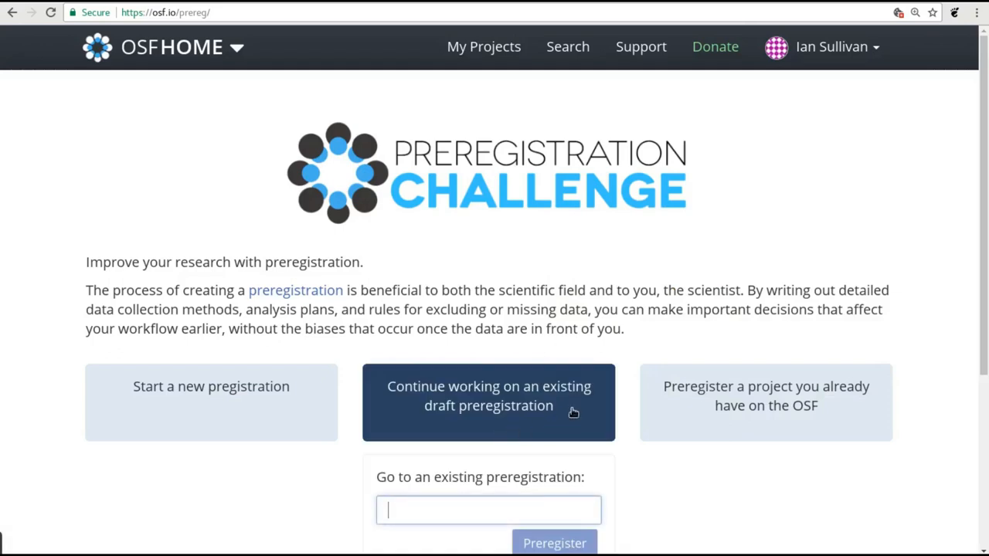
mouse_move(584, 307)
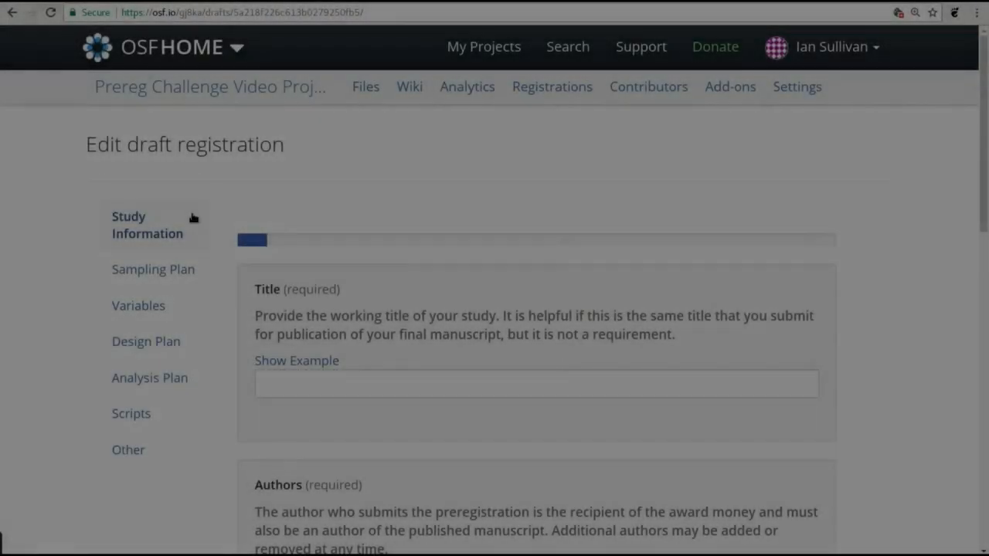
Open the Sampling Plan section and browse its examples under Explanation of existing data
left_click(153, 196)
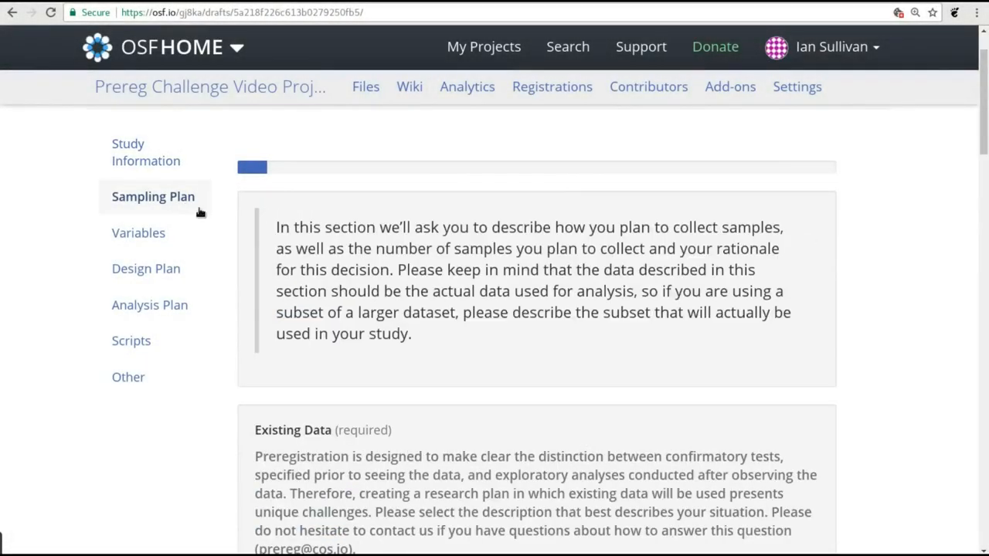
scroll("down", 3)
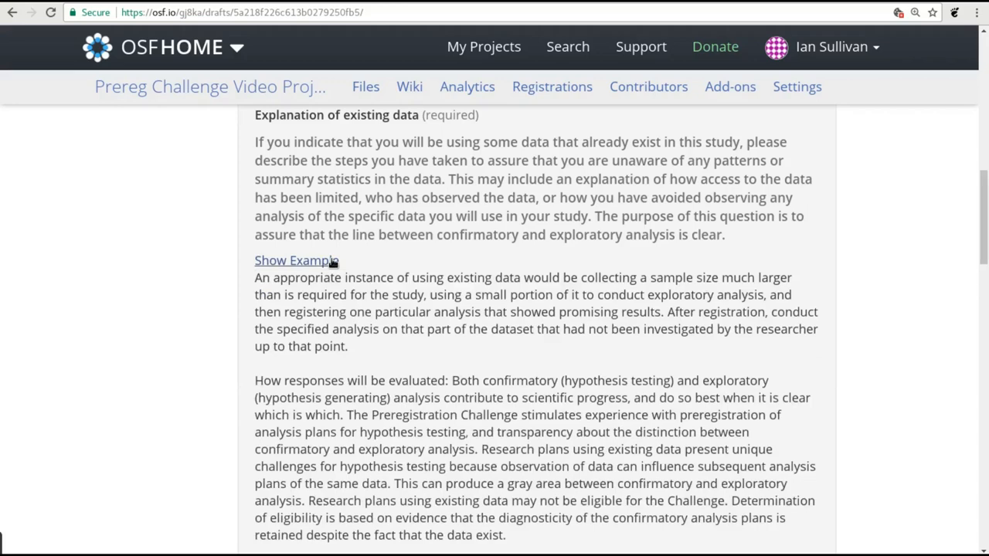
mouse_move(358, 355)
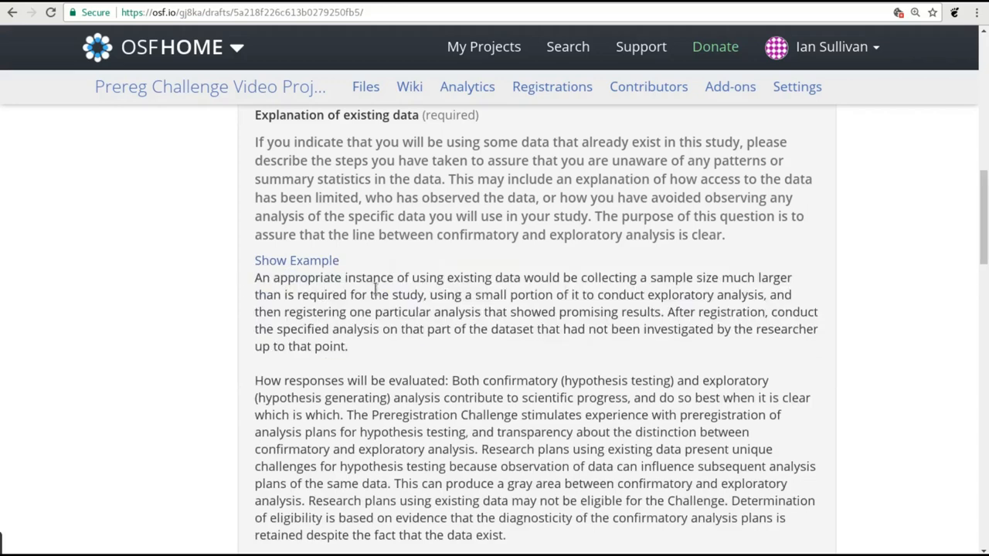
scroll("down", 3)
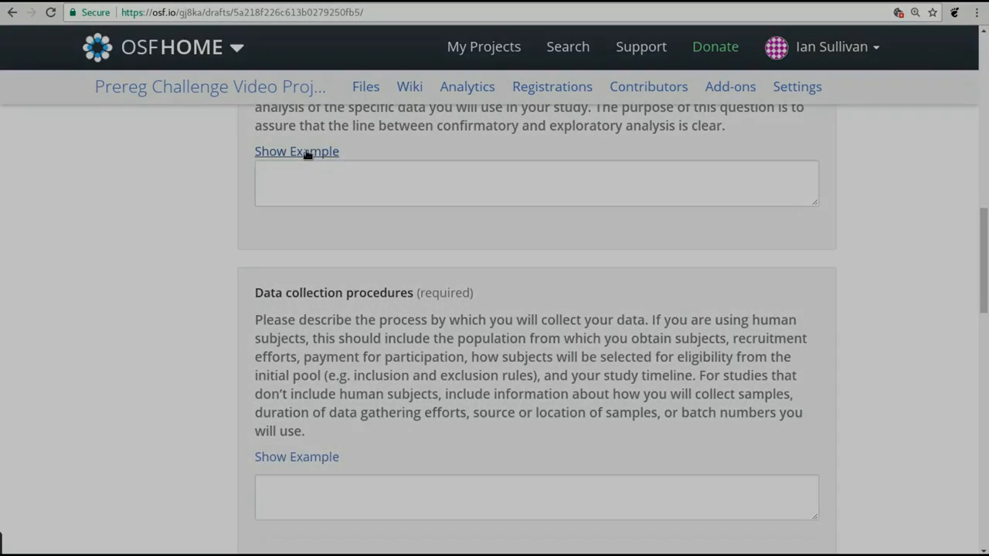
left_click(296, 150)
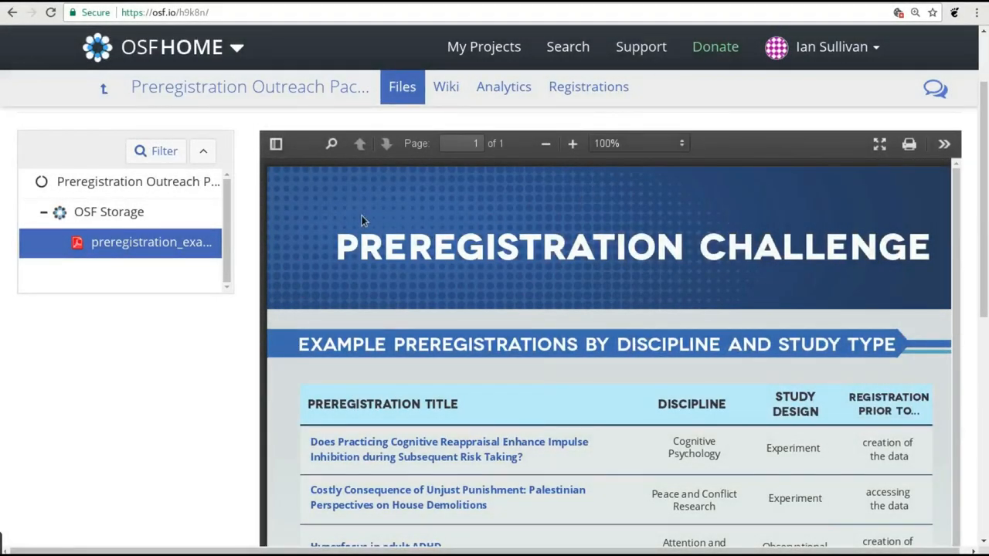
Scroll through the example preregistrations PDF table organized by discipline and study type
scroll("down", 3)
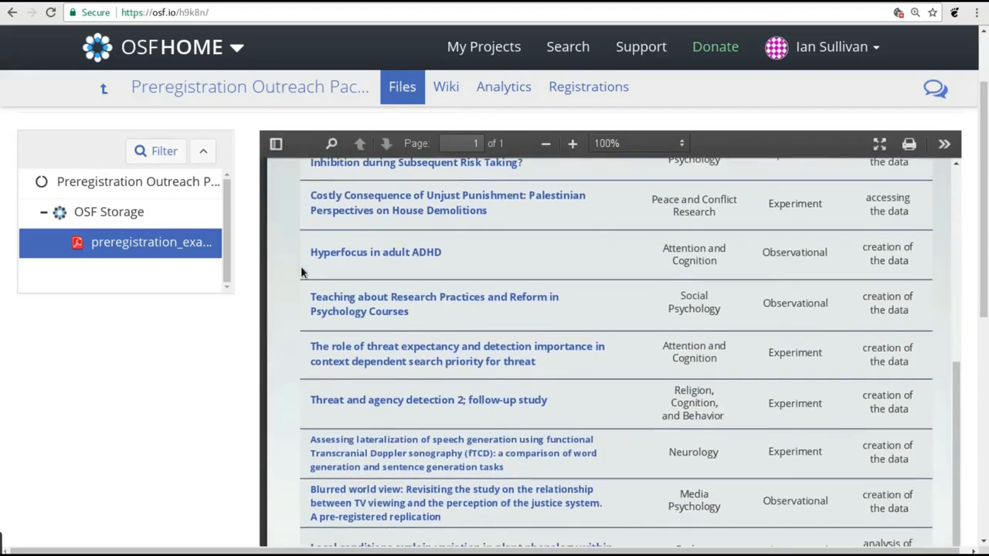
scroll("down", 3)
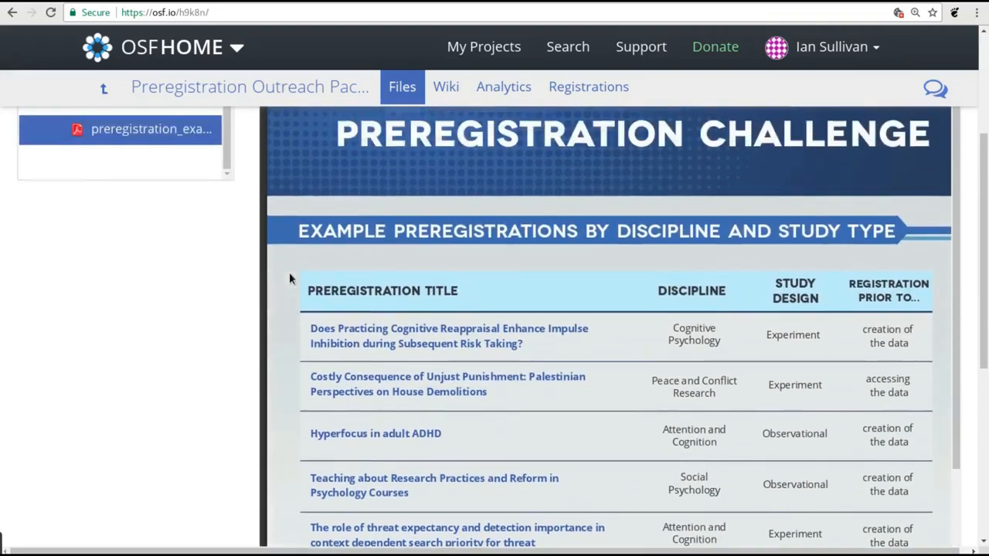
left_click(152, 129)
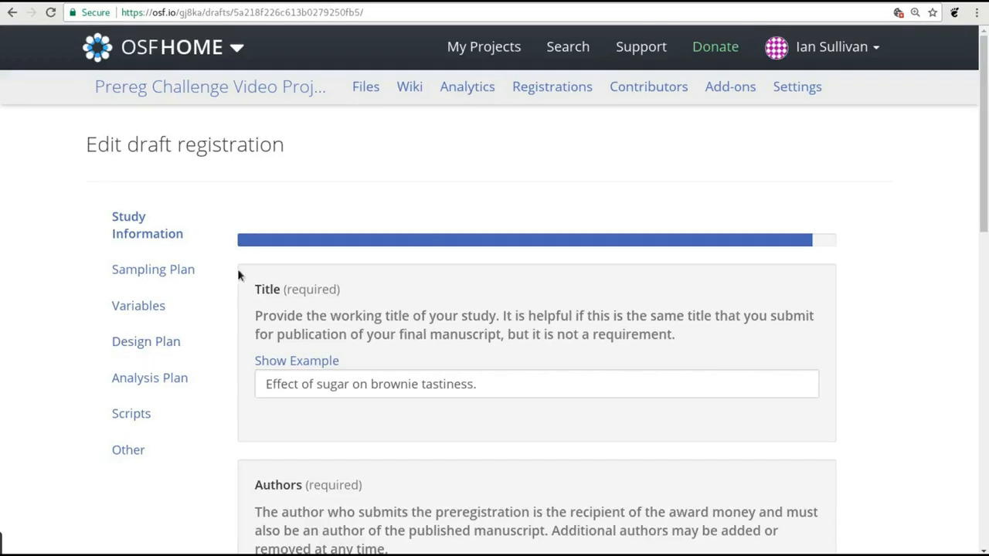
Move through the remaining draft sections to the optional Other section and request a submission preview
scroll("down", 3)
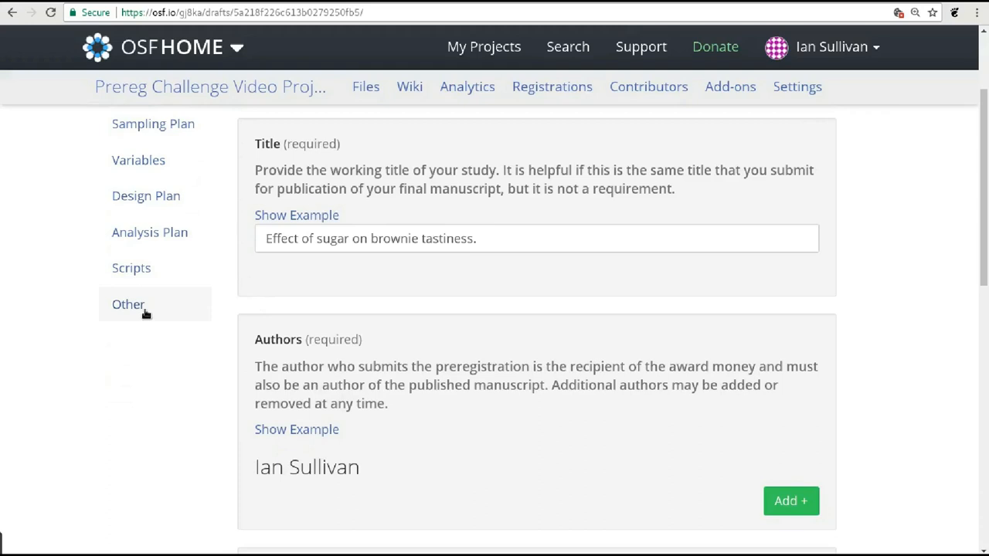
mouse_move(133, 313)
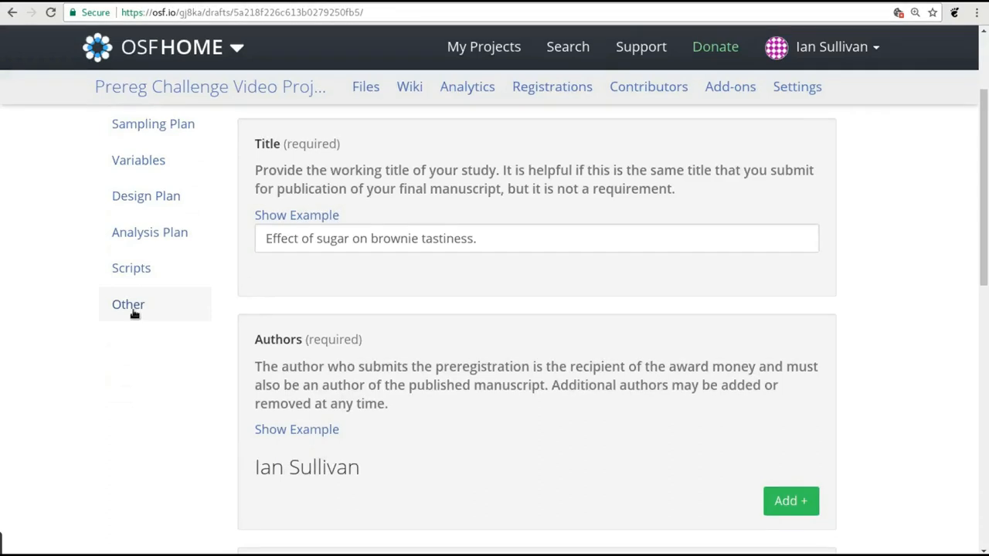
left_click(128, 303)
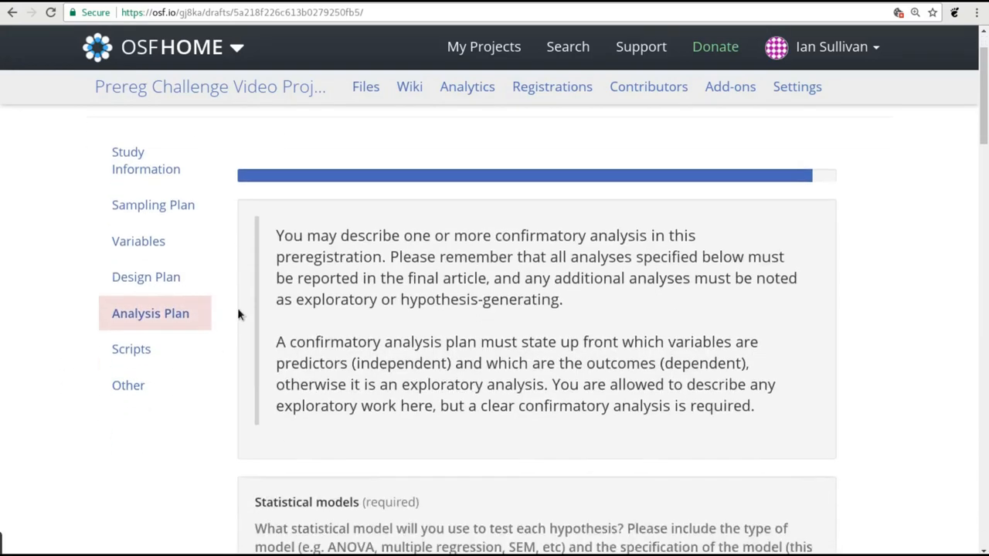
scroll("down", 3)
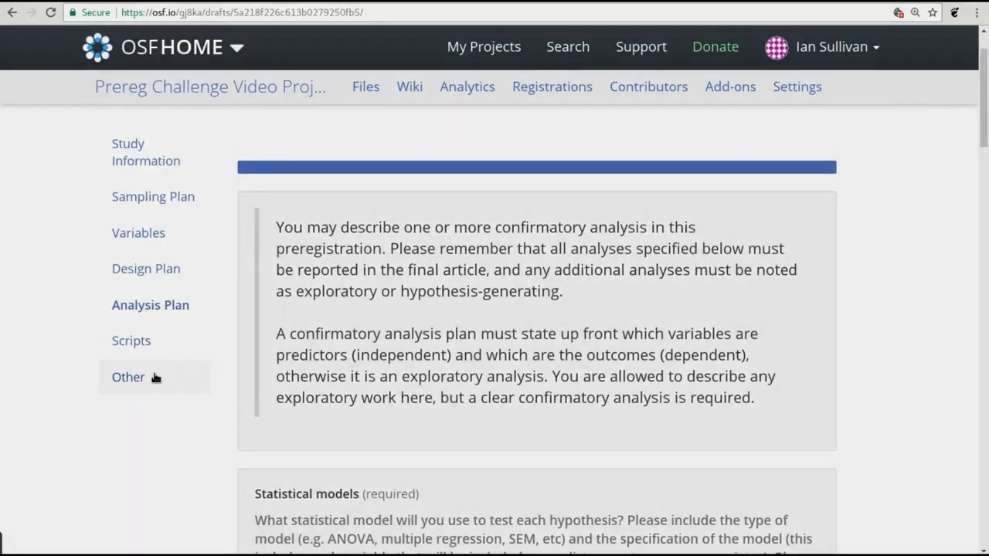
left_click(128, 377)
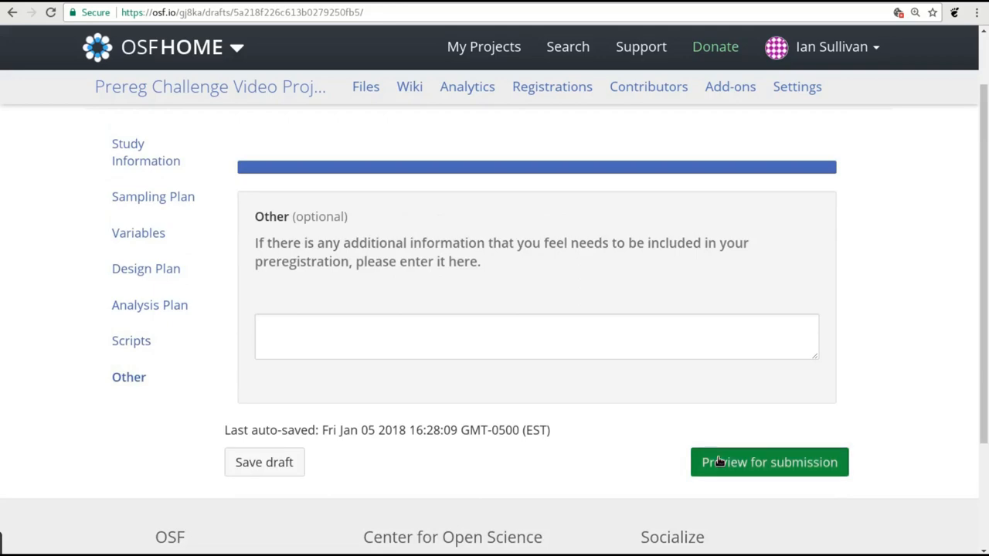
left_click(768, 462)
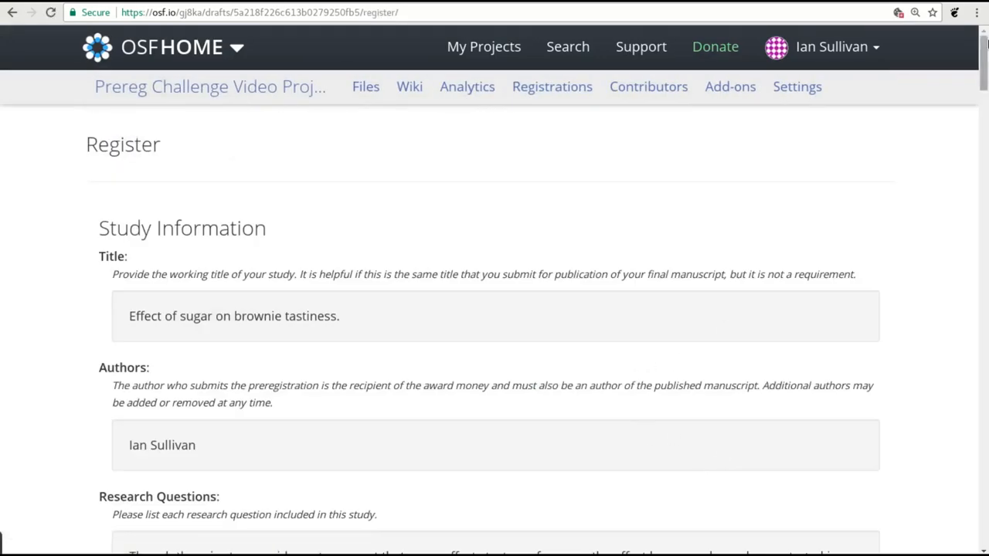
Scroll the Register preview from Study Information down past Scripts and Other
scroll("down", 3)
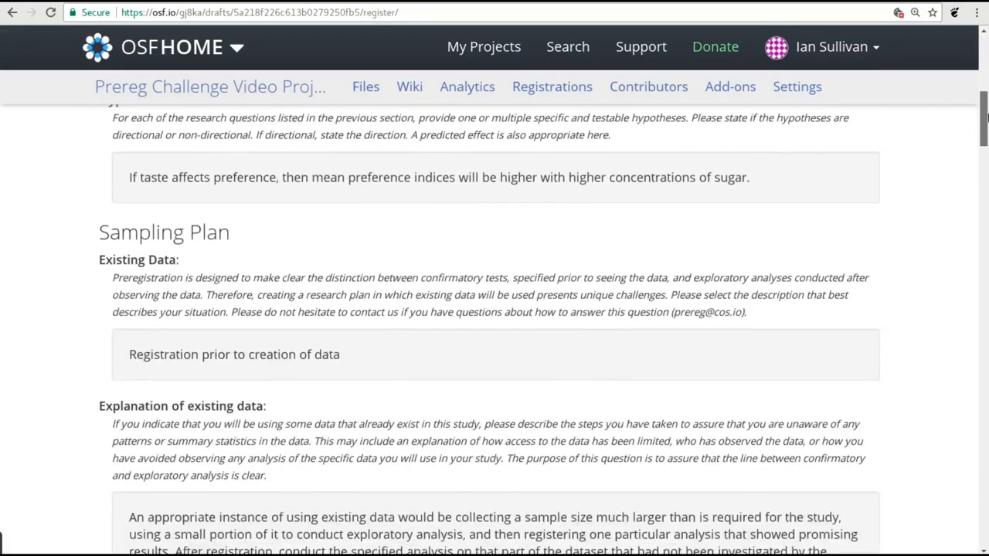
scroll("down", 3)
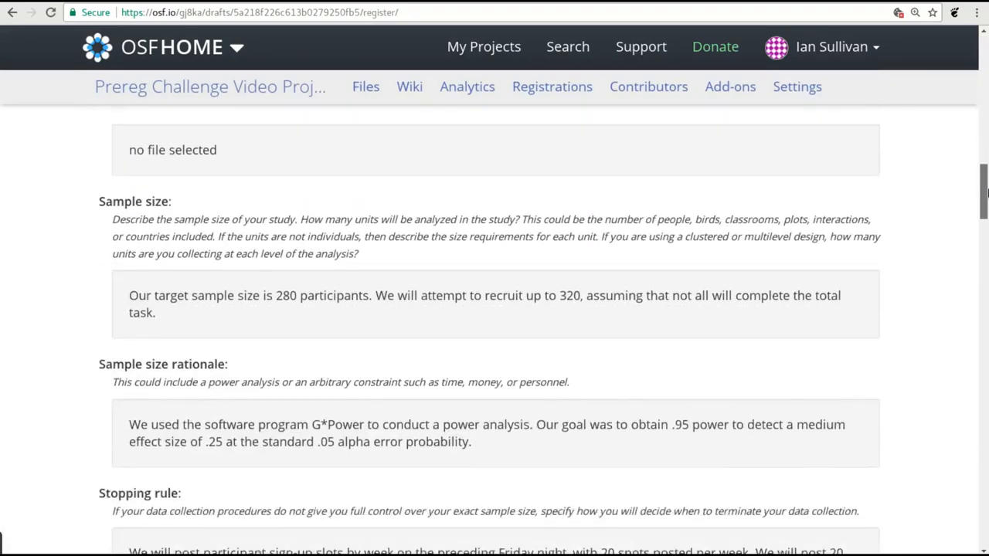
scroll("down", 3)
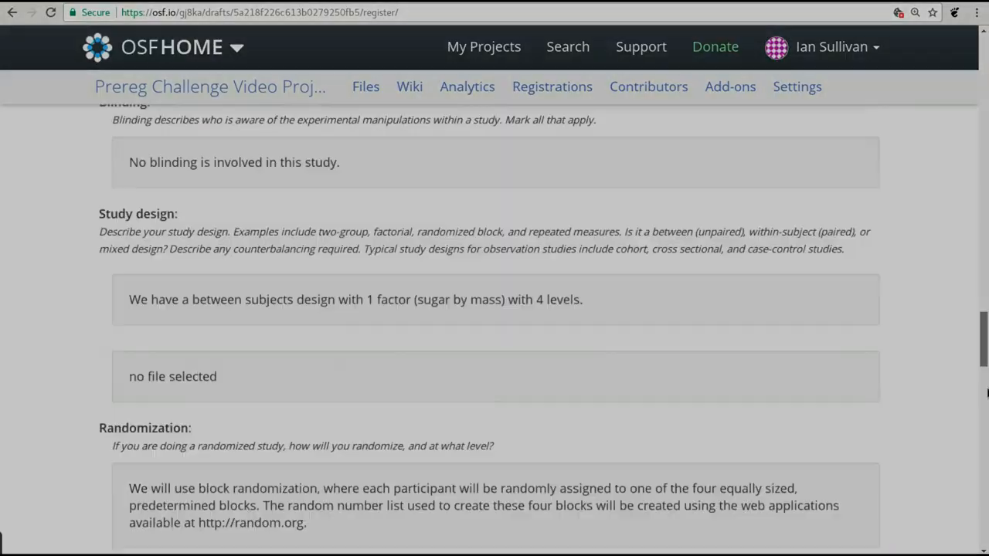
scroll("down", 3)
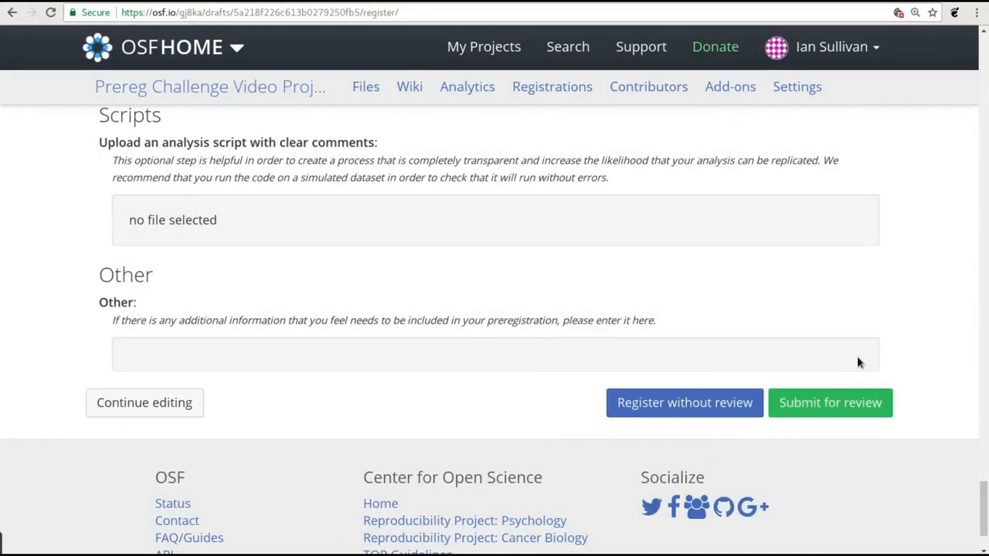
mouse_move(829, 403)
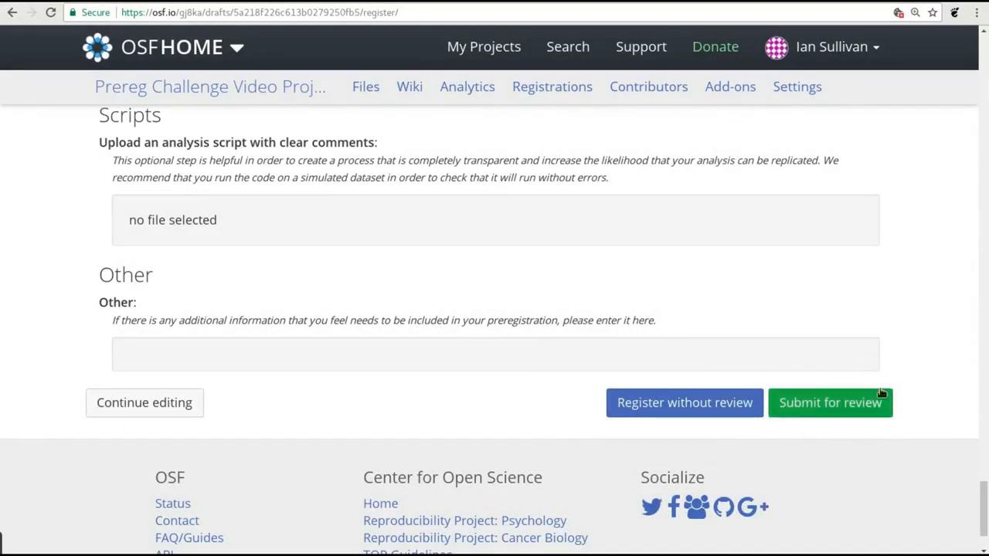
Submit the preregistration for review, agreeing to the Notice of Consent and continuing
left_click(830, 403)
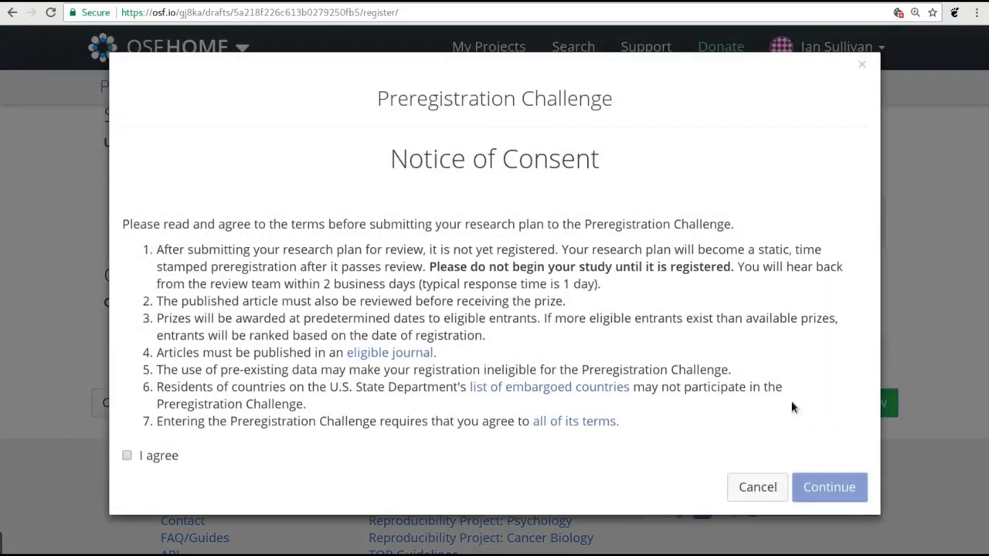
mouse_move(153, 214)
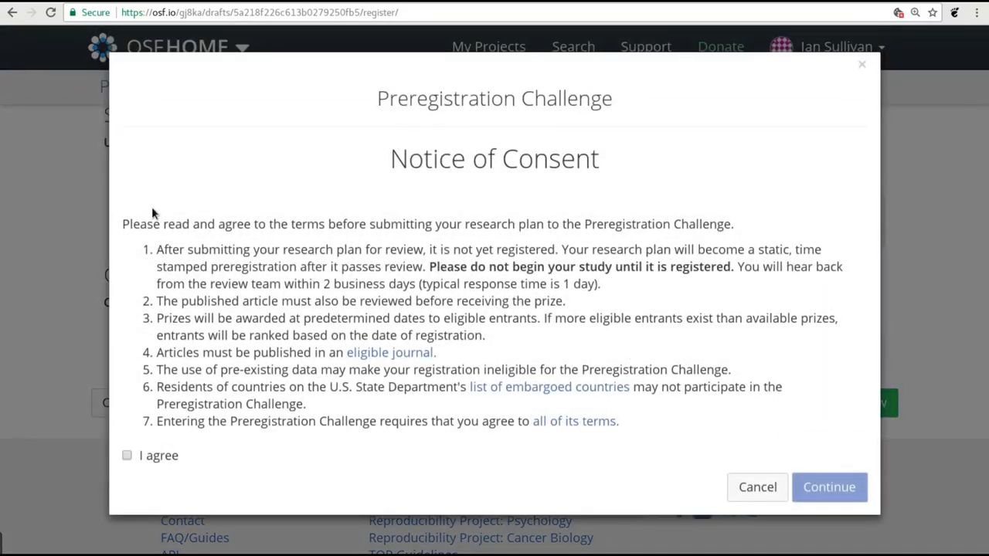
mouse_move(159, 406)
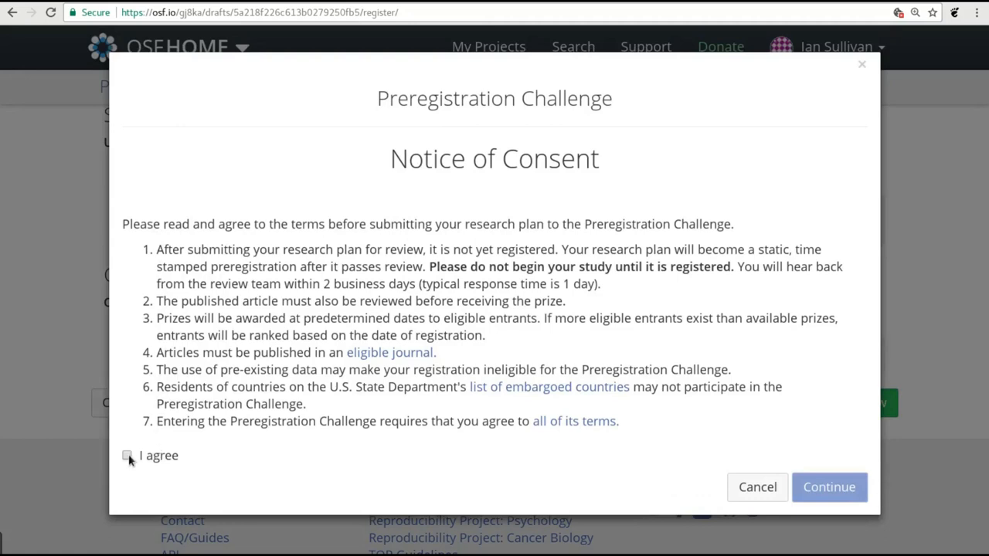
left_click(126, 455)
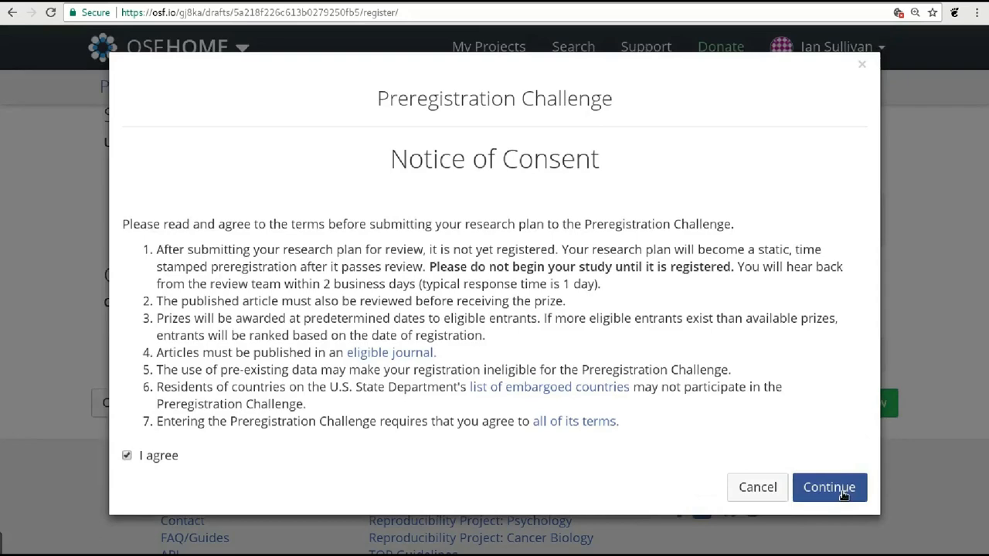
left_click(829, 487)
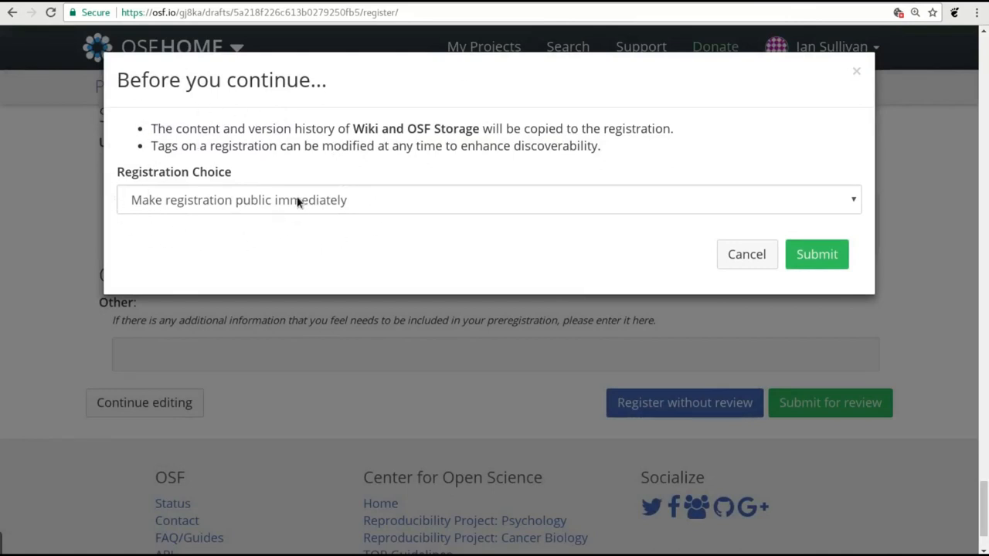
Choose 'Enter registration into embargo' with an end date of 31 January 2018 and confirm
left_click(488, 199)
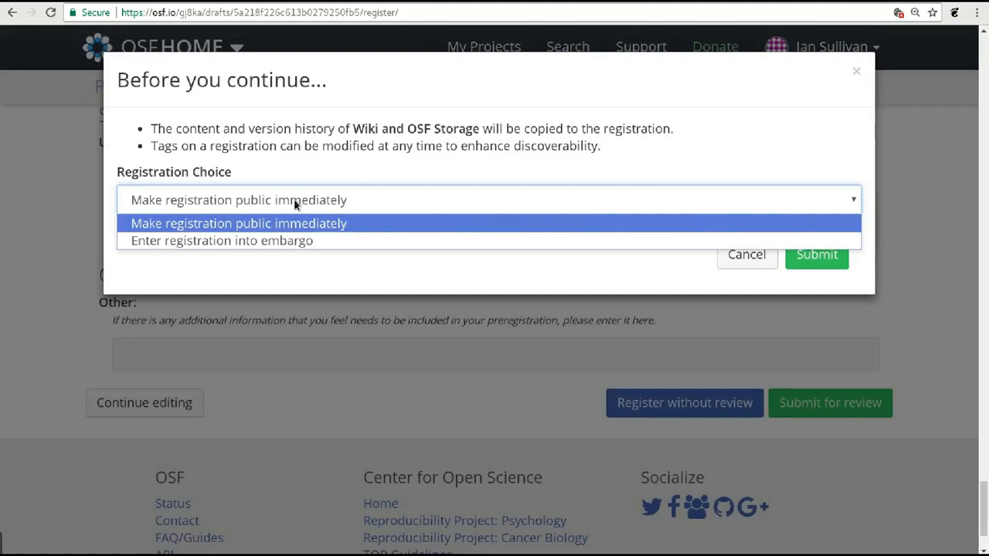
mouse_move(286, 241)
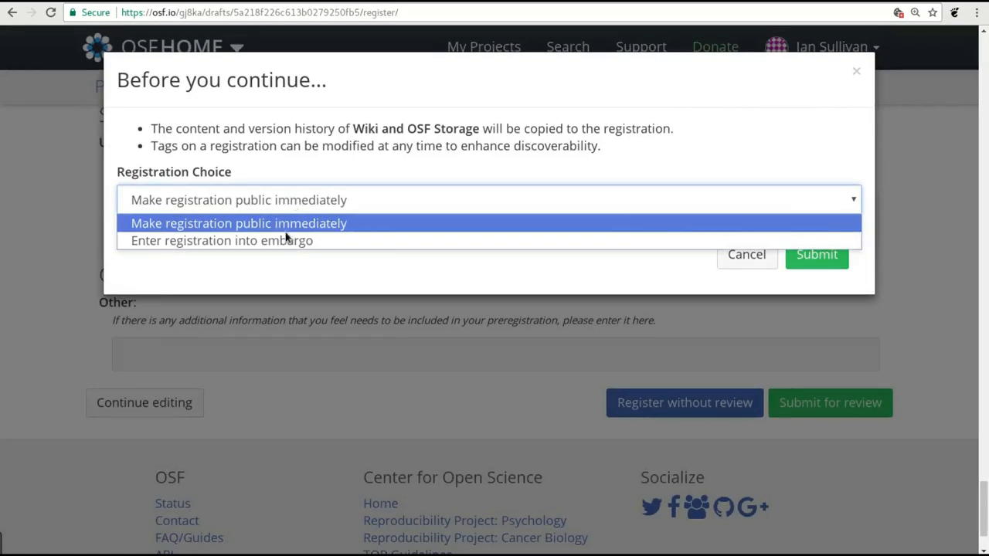
left_click(220, 240)
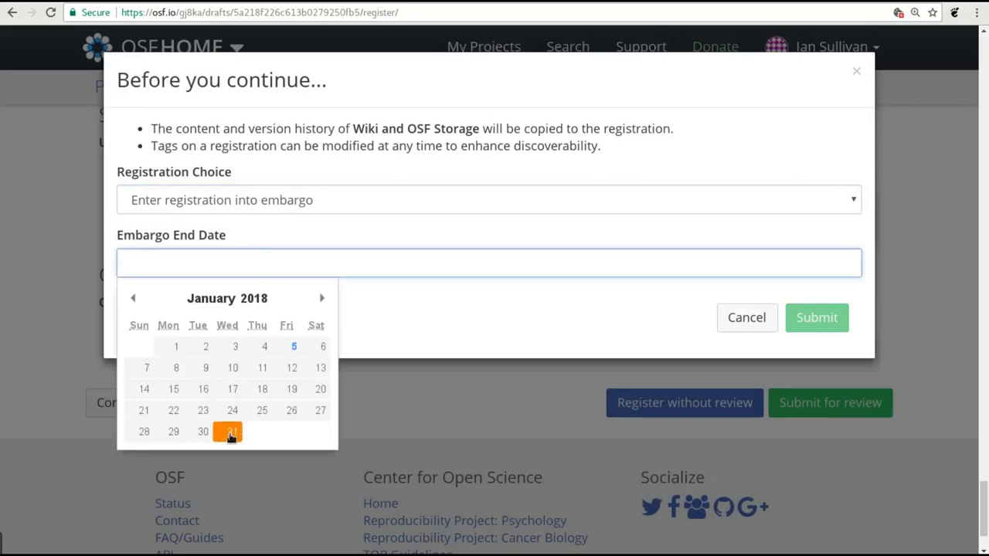
left_click(227, 431)
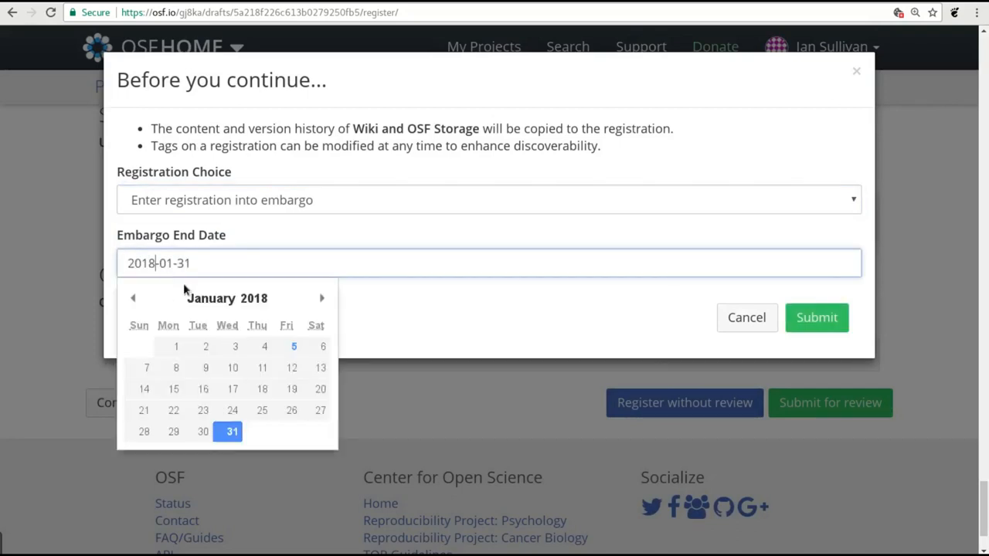
key("Backspace")
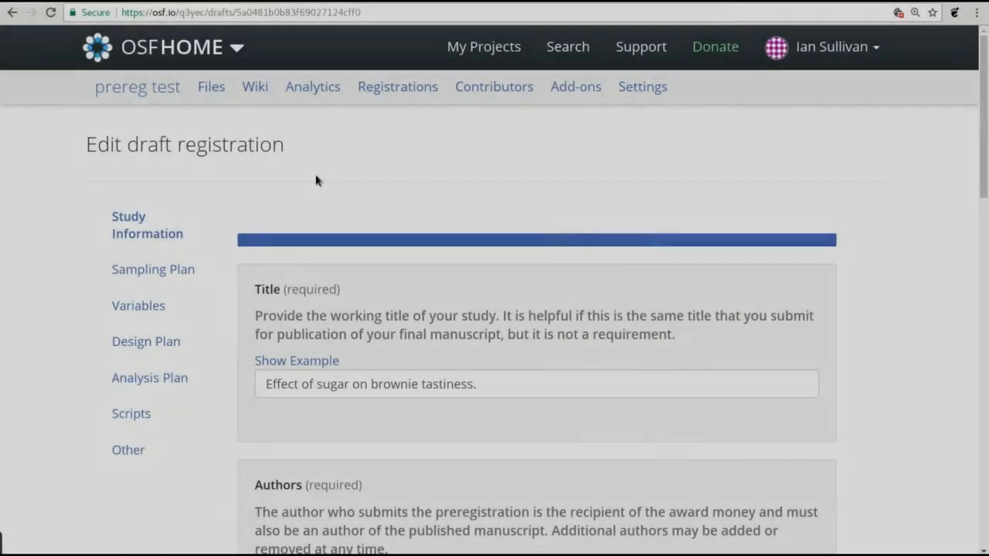
Post the reply 'I can reply here.' under the admin feedback comment
scroll("down", 3)
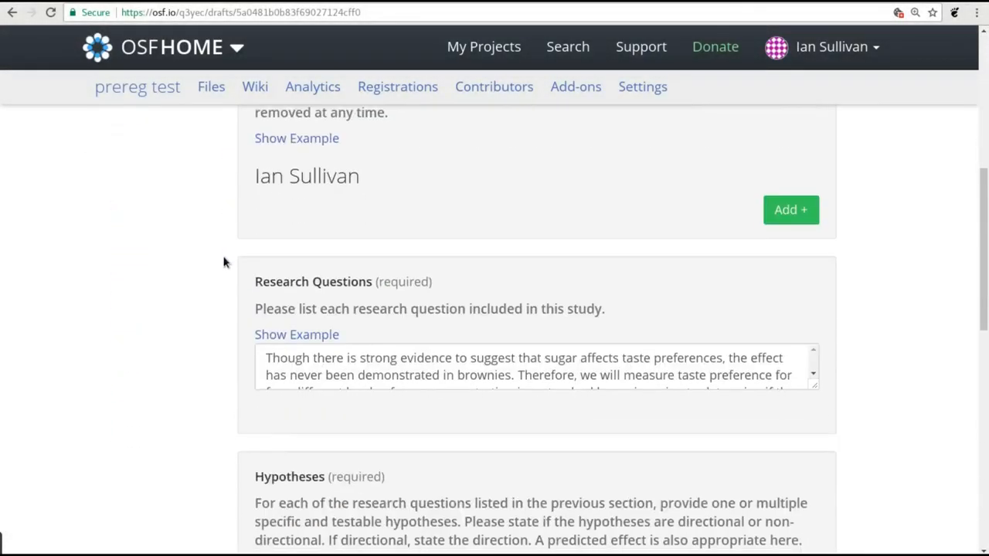
scroll("down", 3)
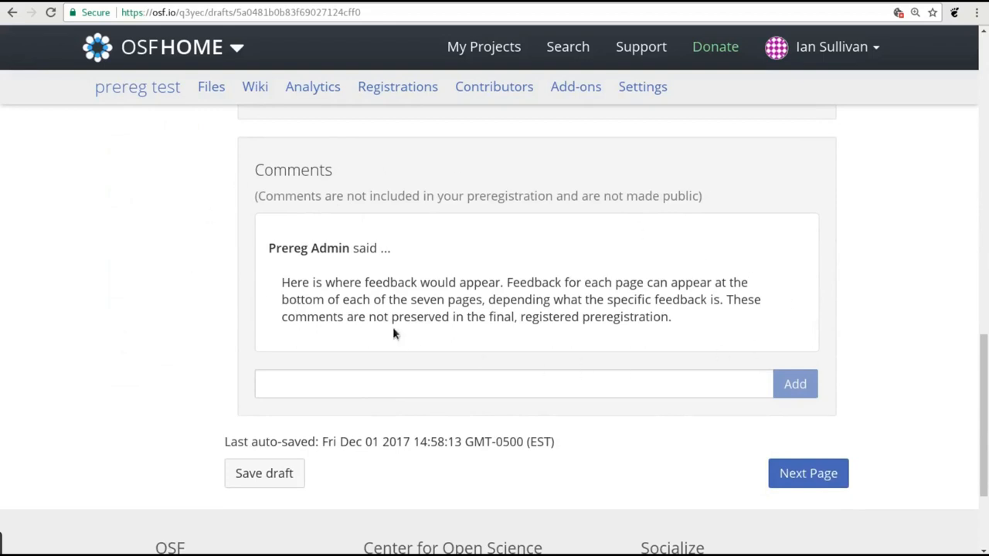
mouse_move(350, 277)
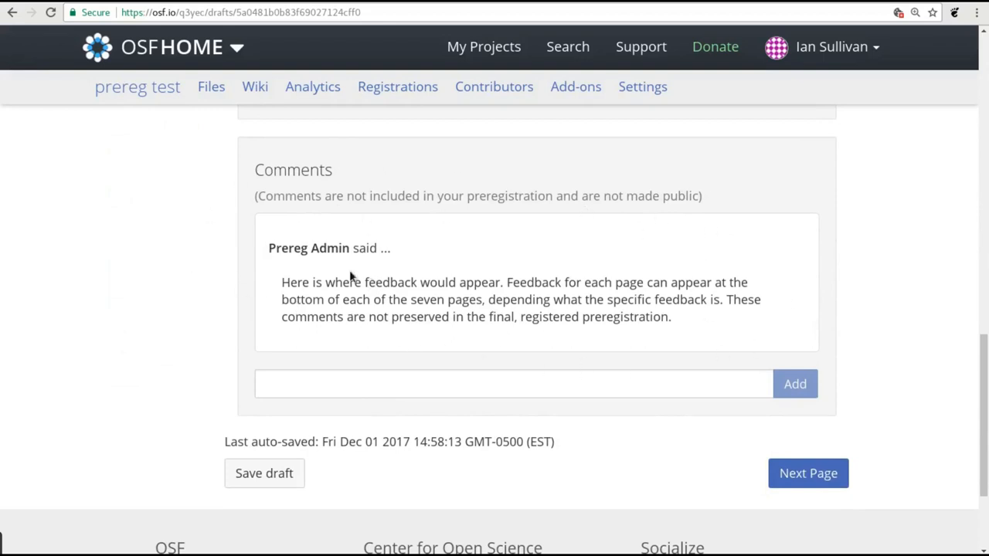
left_click(513, 384)
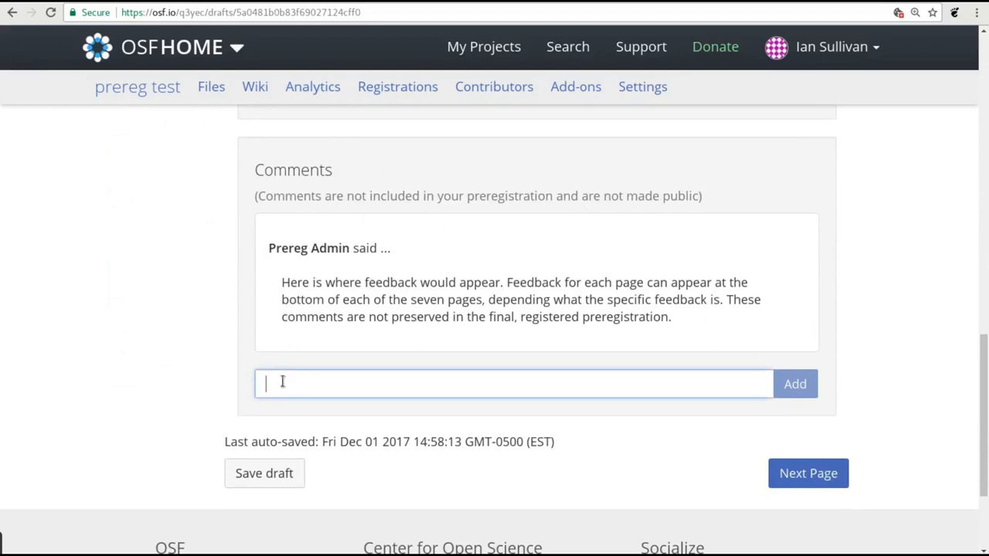
type("I can")
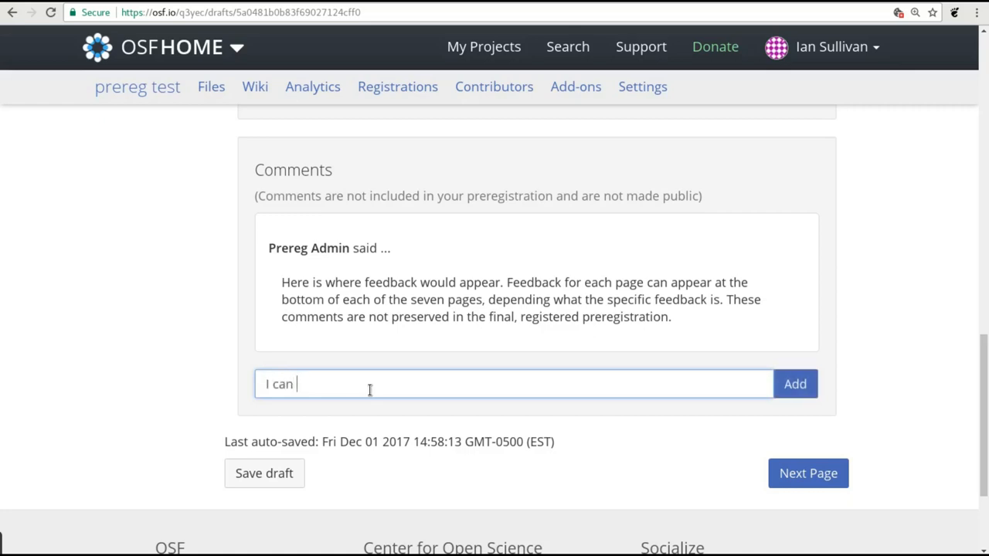
type("reply here.")
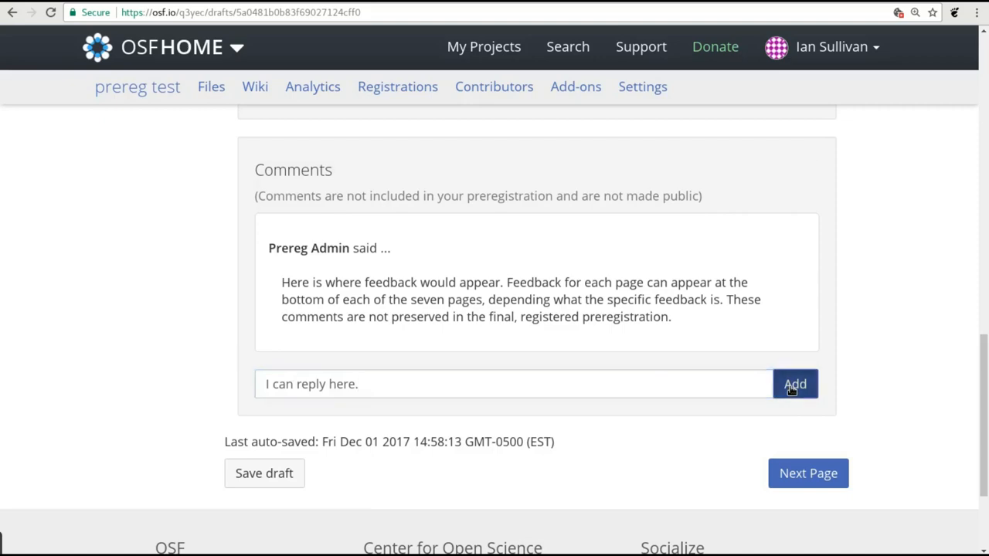
left_click(795, 384)
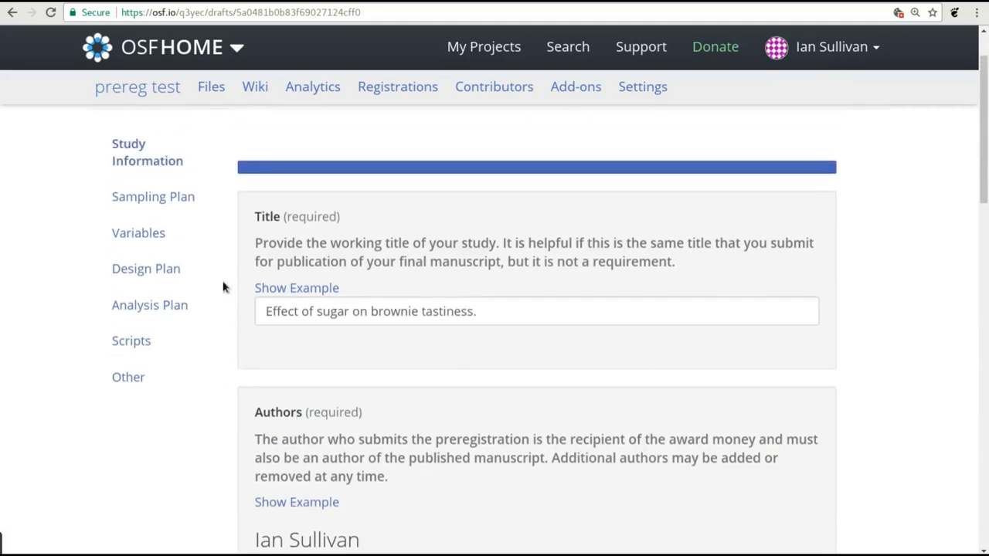
Open Sampling Plan and scroll through it into the end of the Variables page
left_click(153, 196)
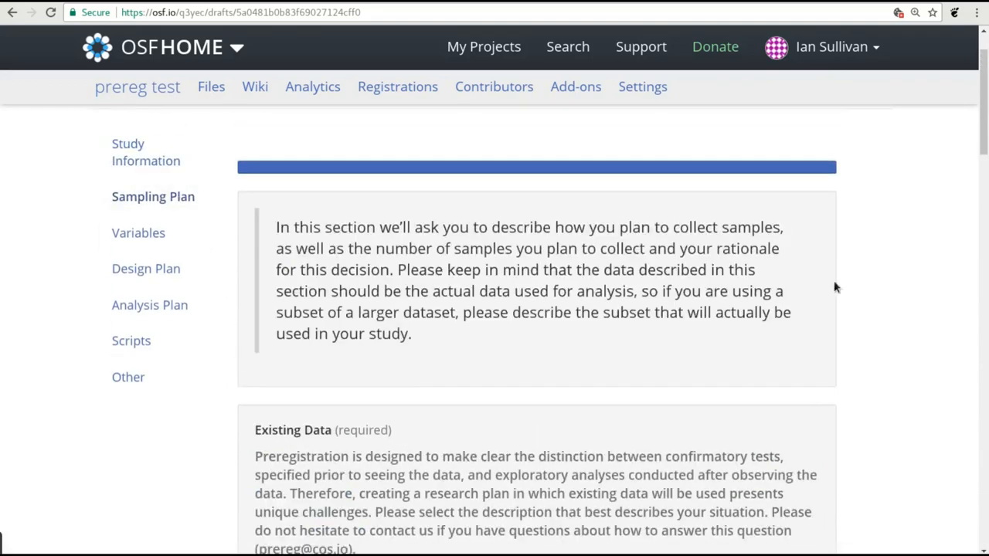
scroll("down", 3)
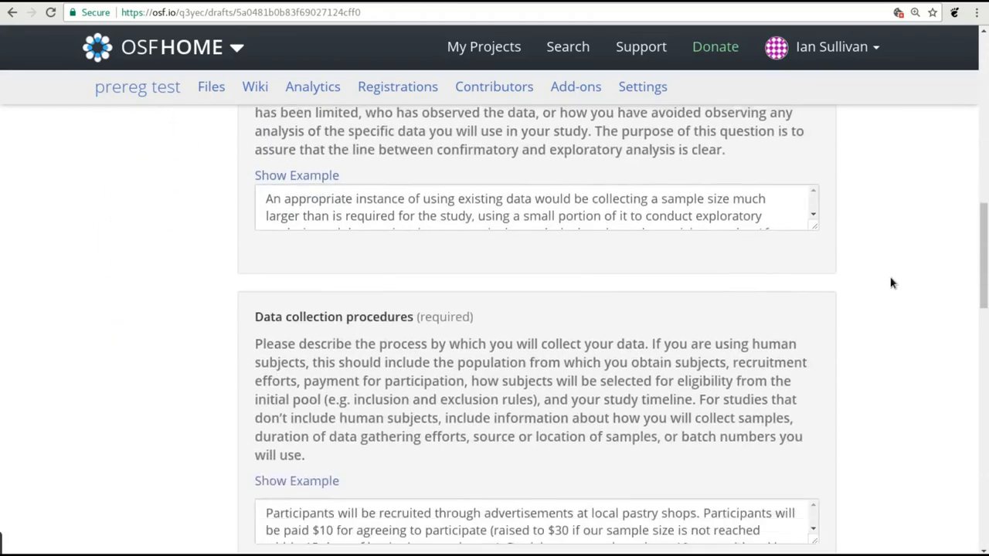
scroll("down", 3)
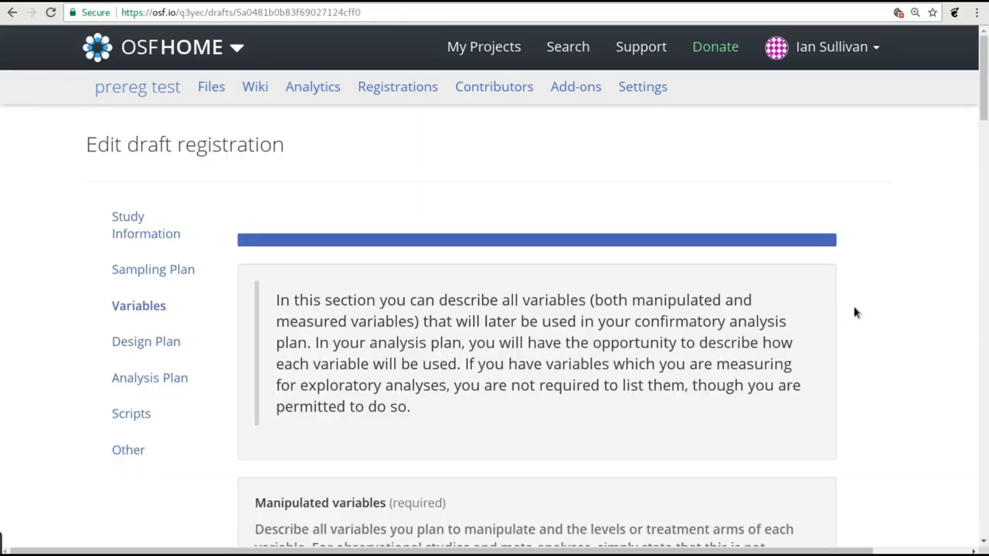
scroll("down", 3)
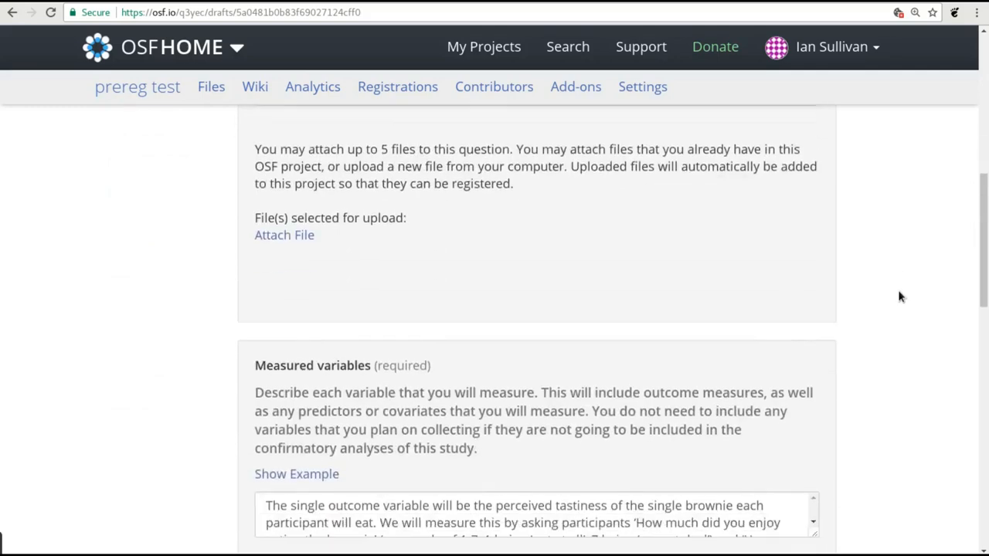
scroll("down", 3)
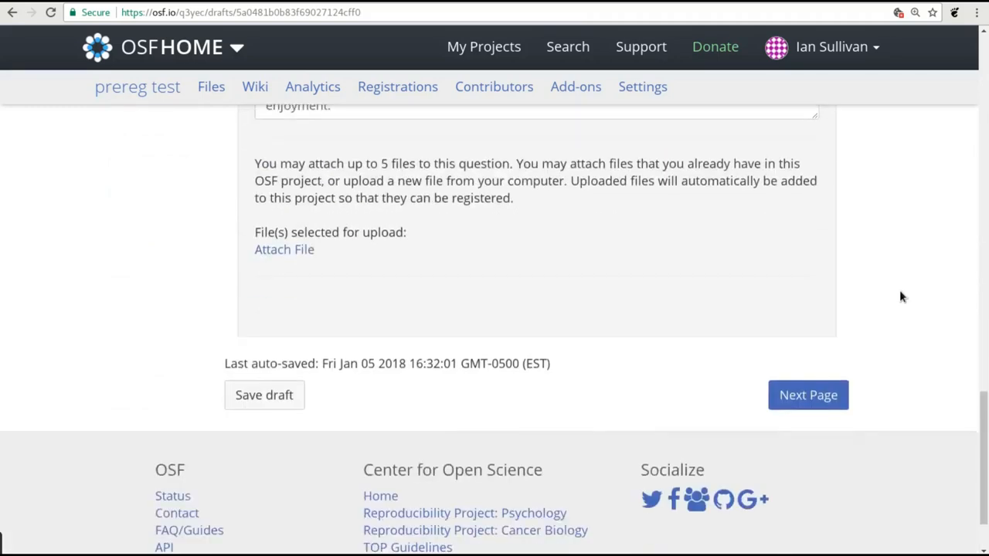